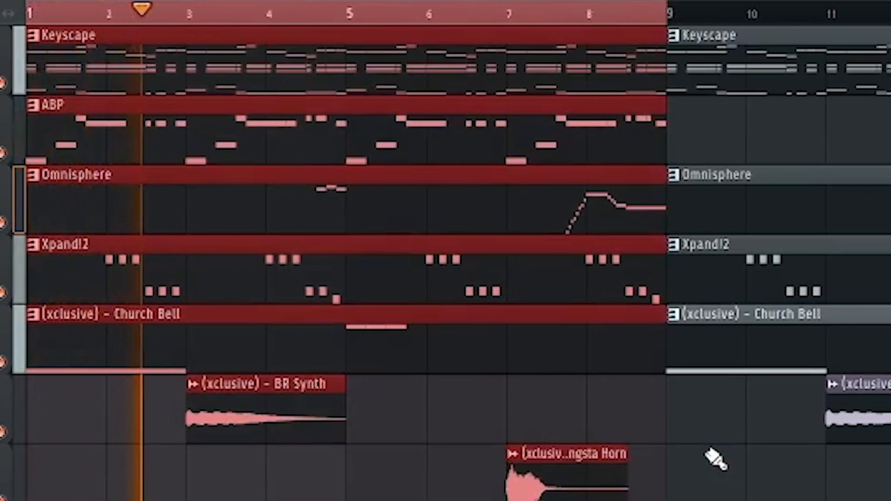
Step: Scroll right across the view toward the Keyscape pattern
scroll(right, 3)
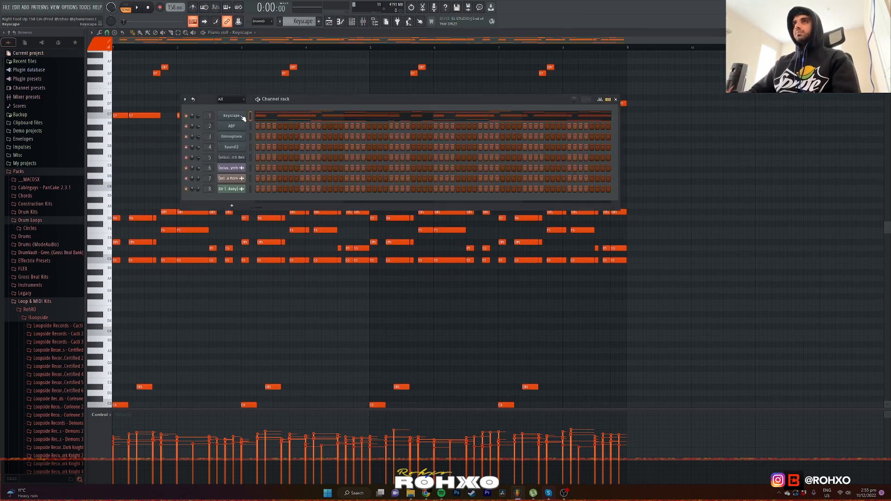
Step: Close the channel rack and scroll down through the Keyscape chords and melody
click(232, 116)
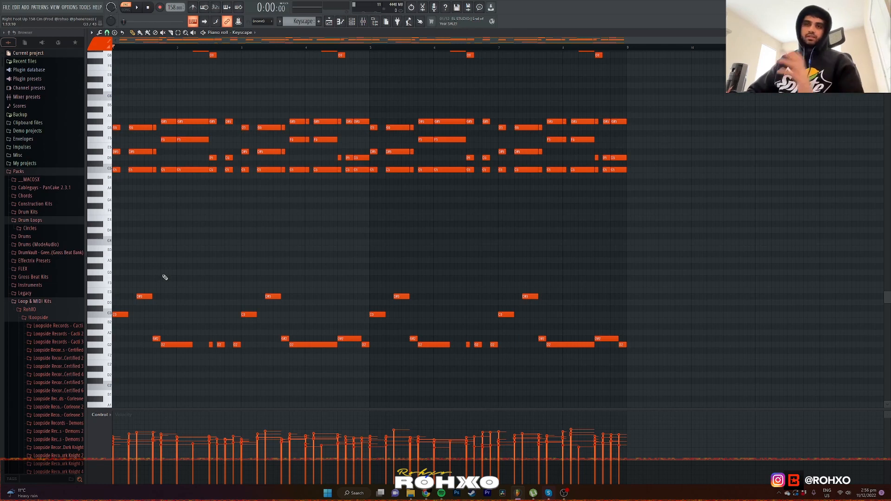
mouse_move(169, 273)
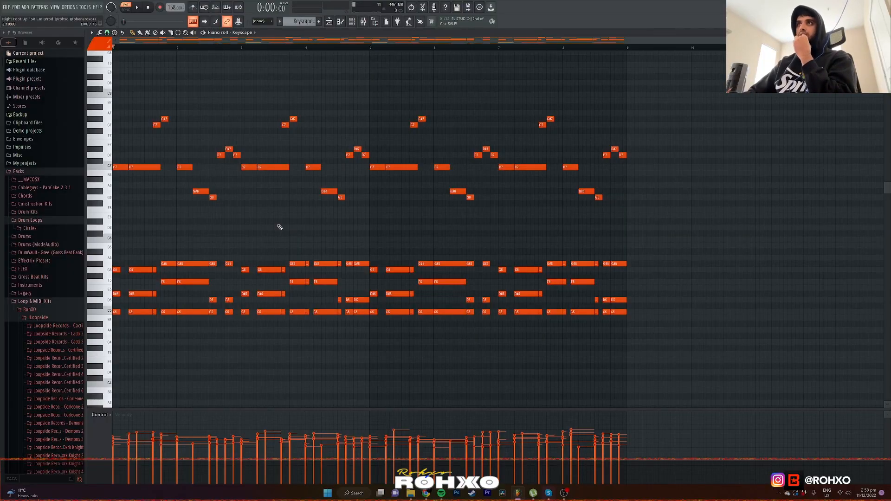
mouse_move(275, 154)
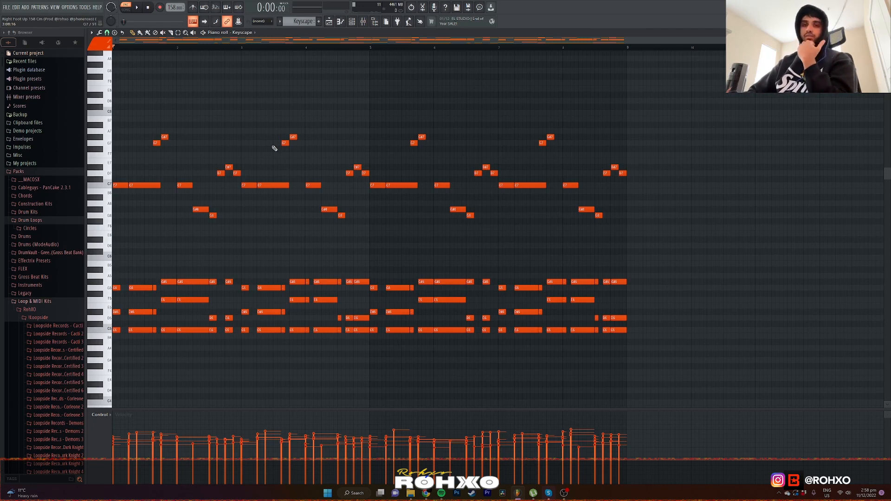
scroll(down, 3)
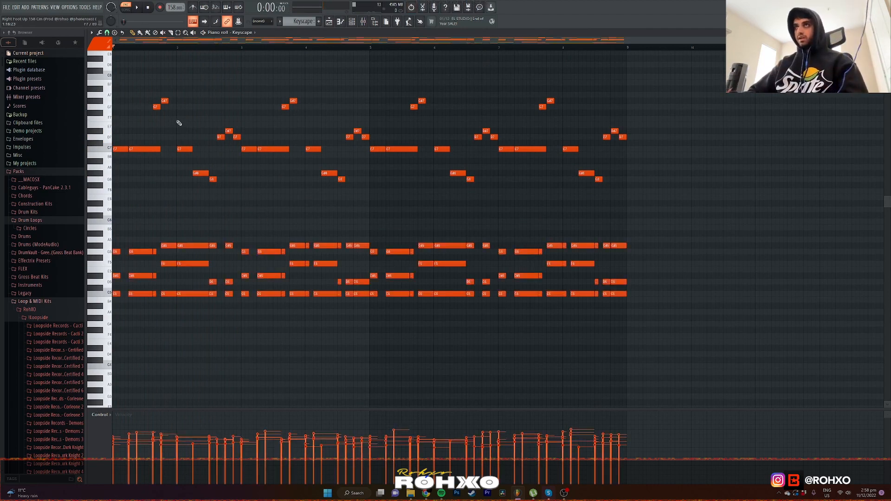
mouse_move(197, 129)
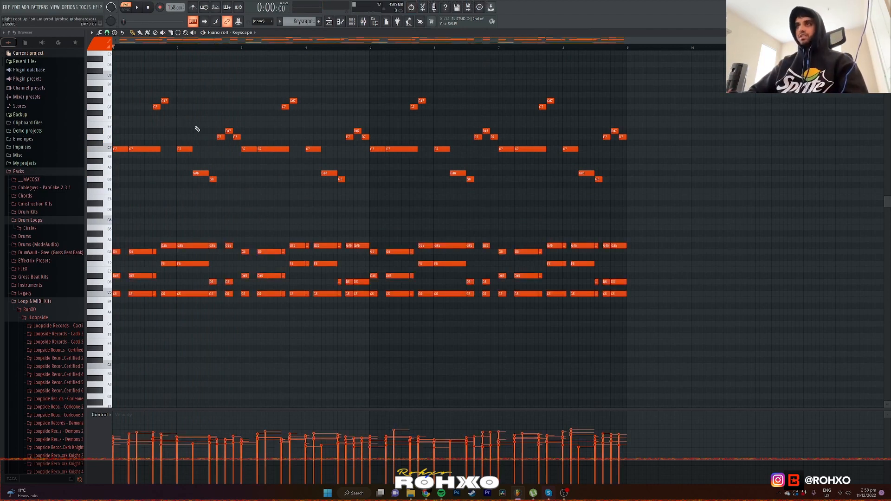
scroll(down, 3)
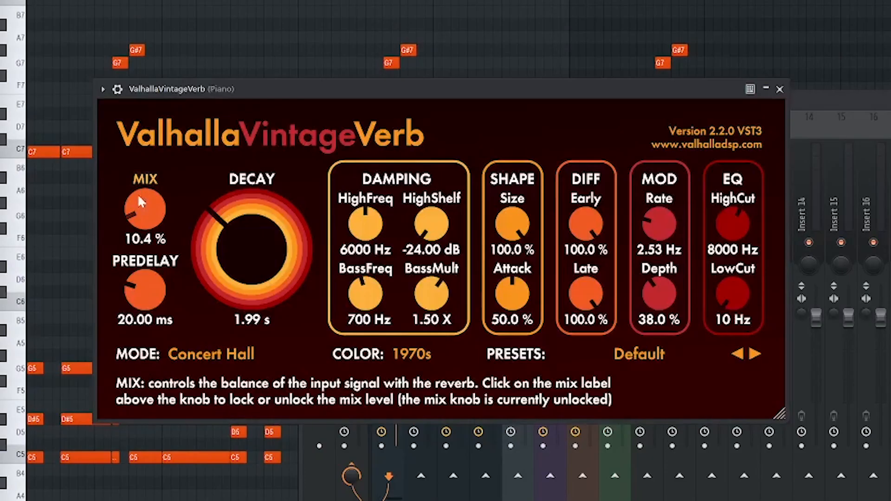
mouse_move(160, 226)
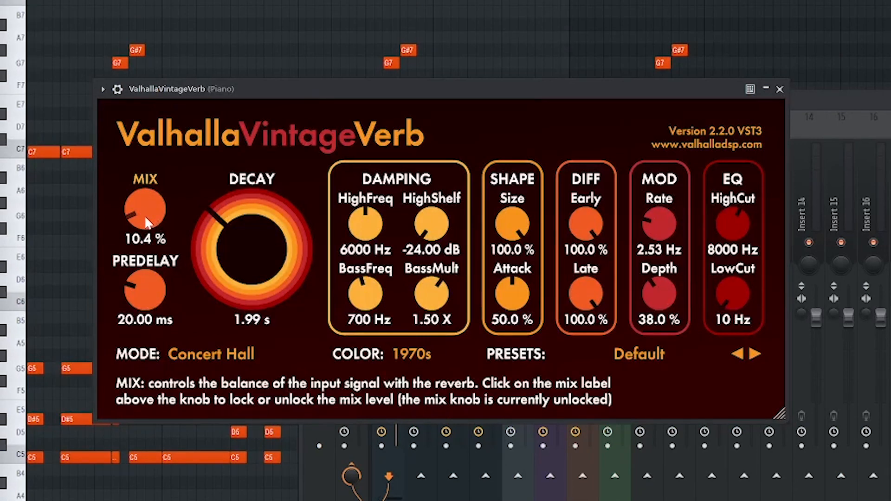
mouse_move(130, 236)
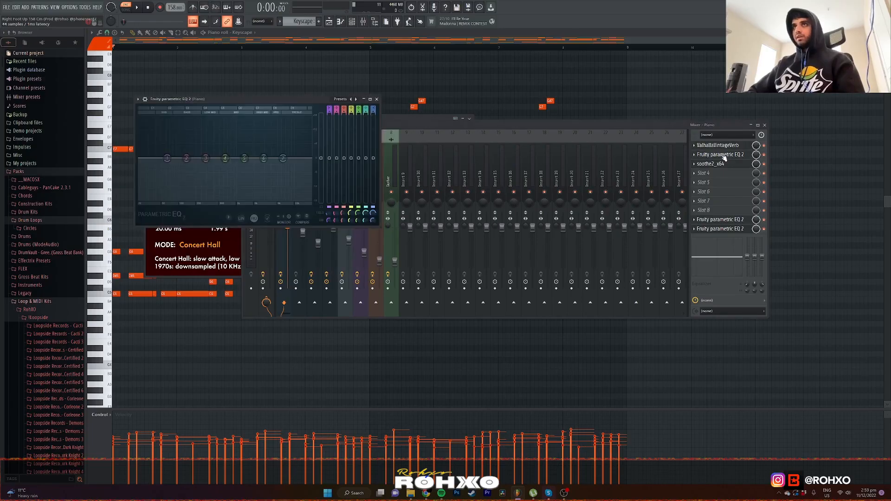
Step: Open Fruity Parametric EQ 2 on the Piano mixer insert
click(710, 163)
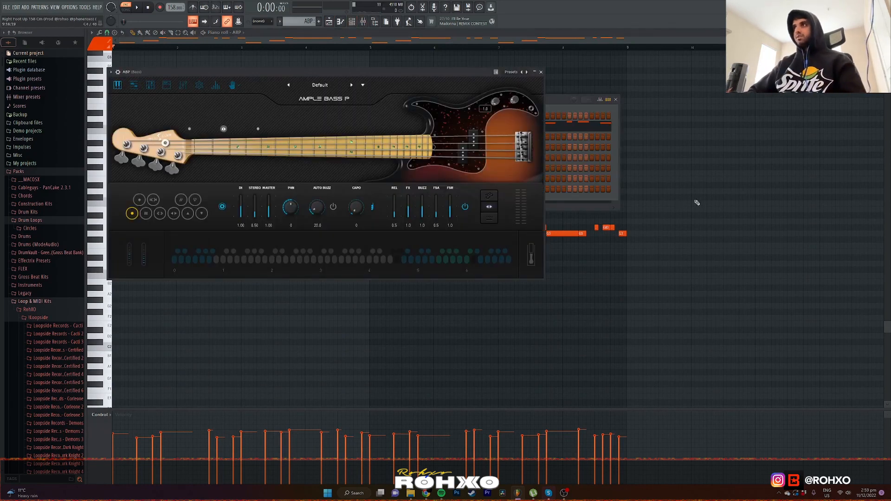
Step: Close Ample Bass P and play the ABP bass pattern
click(541, 72)
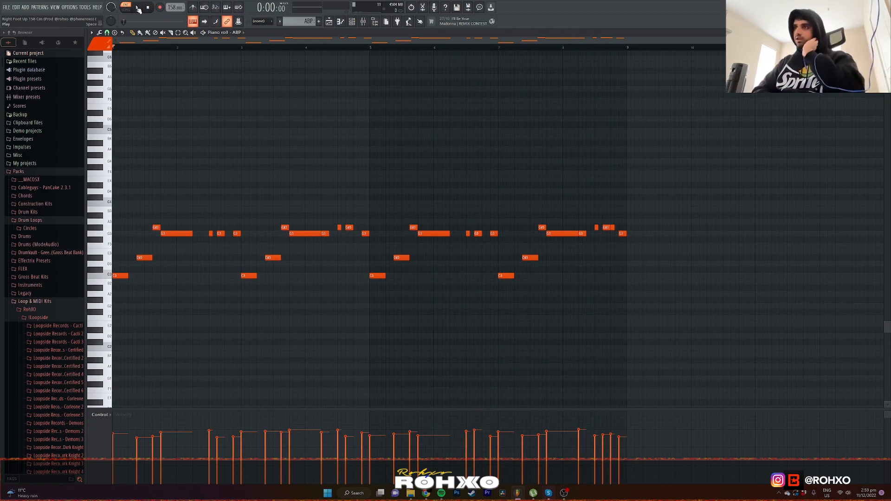
click(135, 9)
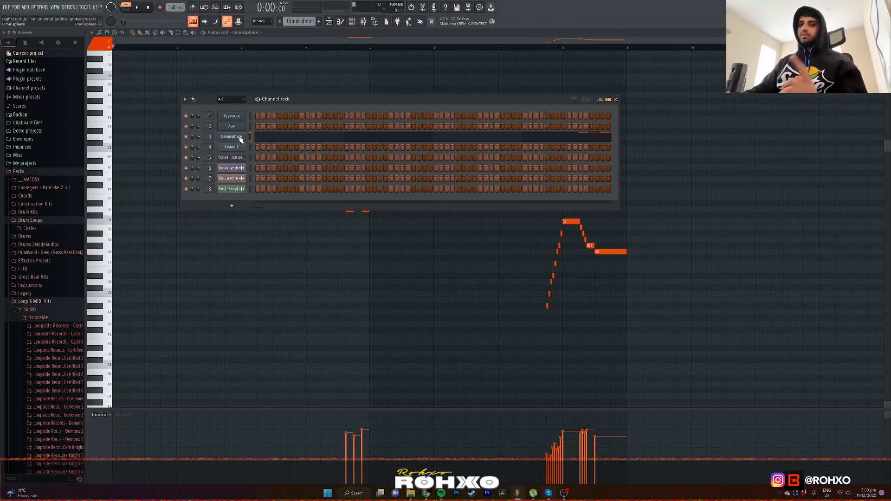
Step: Open Omnisphere and inspect its Go To This Church organ patch
click(230, 137)
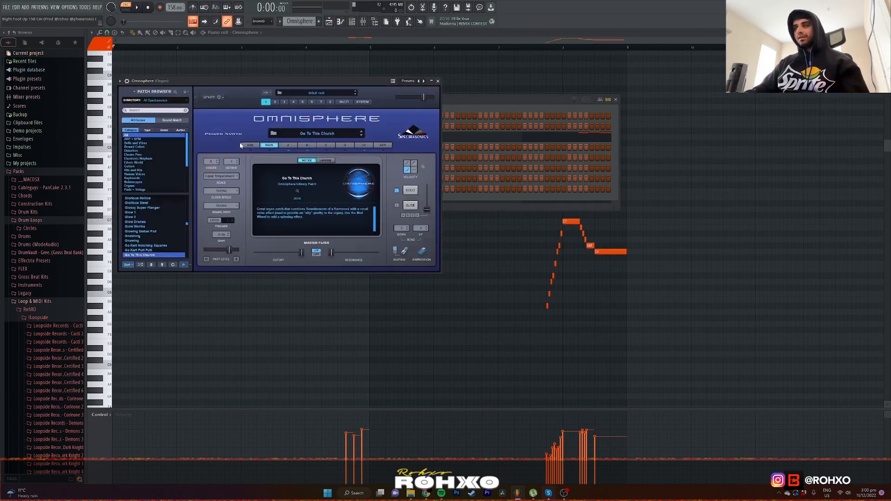
click(307, 145)
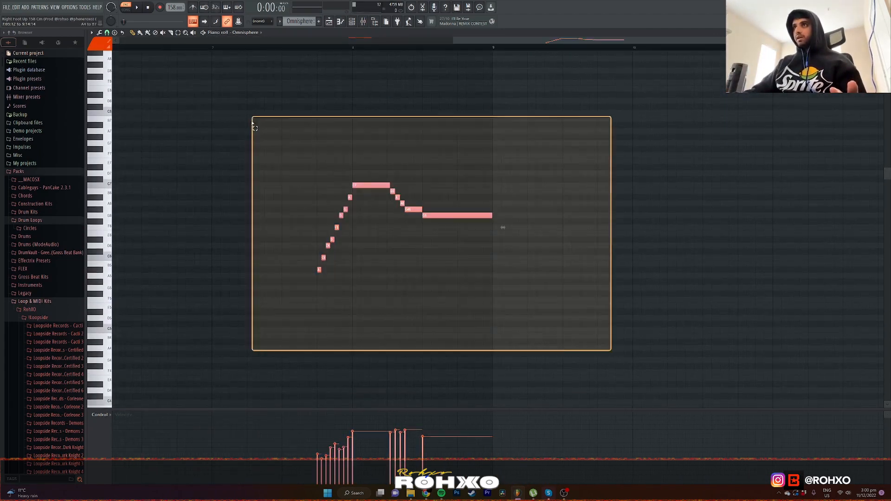
Step: Zoom into the organ's middle F6, G6, G#6 and A#6 notes
drag(253, 124, 403, 286)
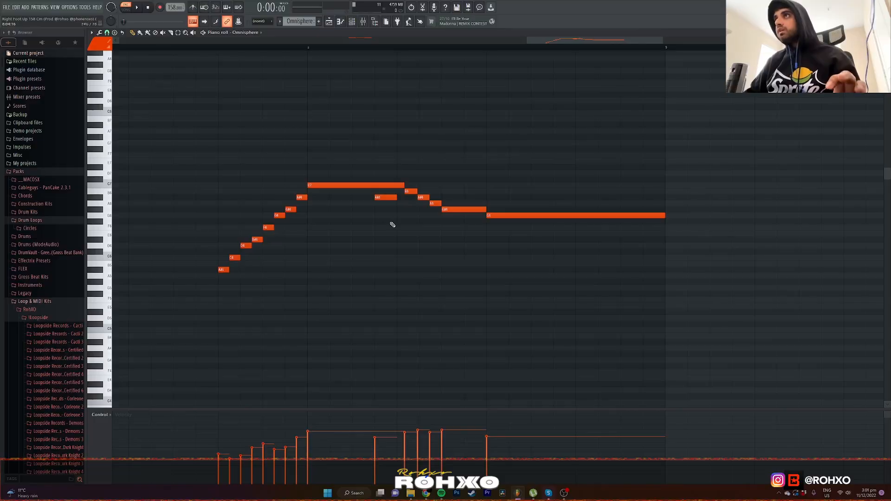
mouse_move(359, 214)
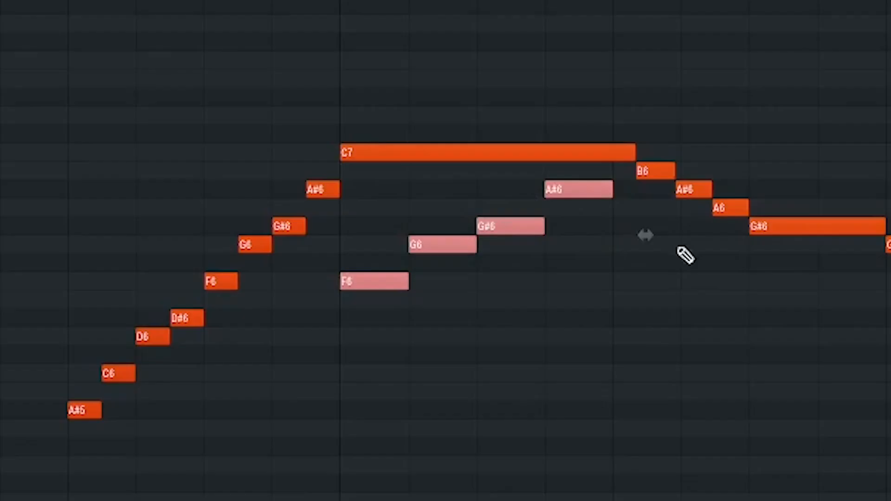
mouse_move(648, 238)
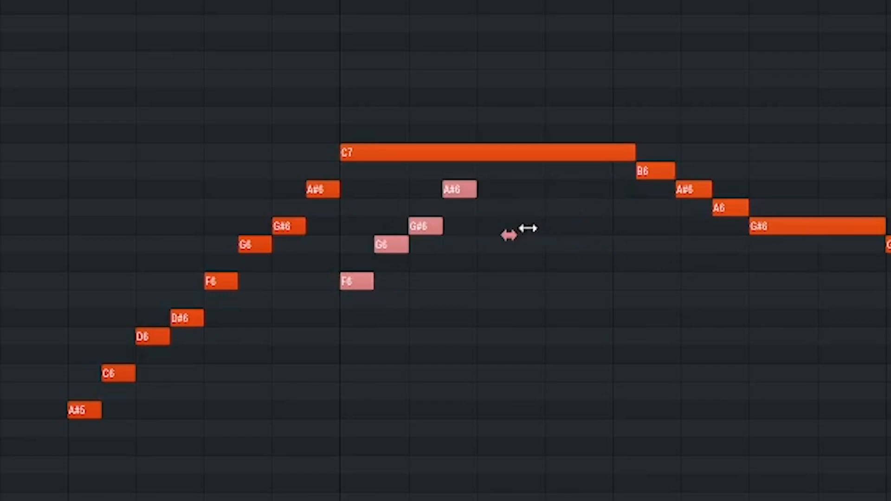
mouse_move(429, 353)
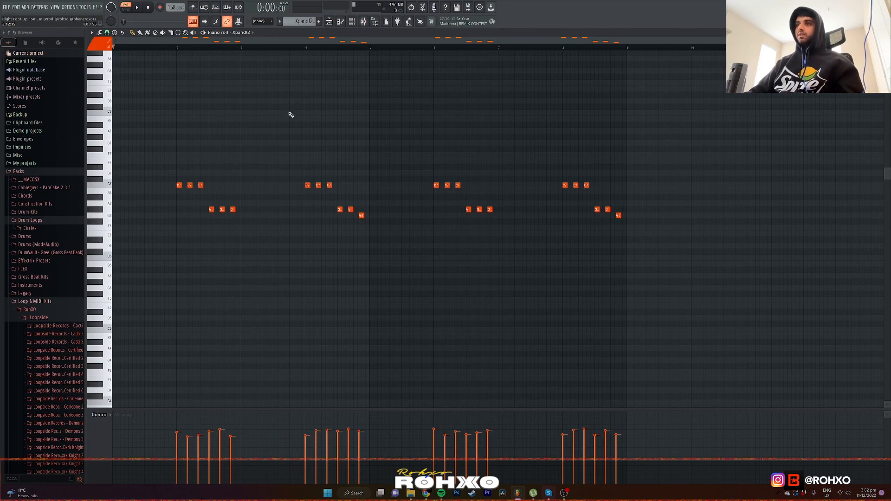
Step: Load a Big Pizzi Strings preset in Xpand!2, close it, and change the grid snap
click(350, 22)
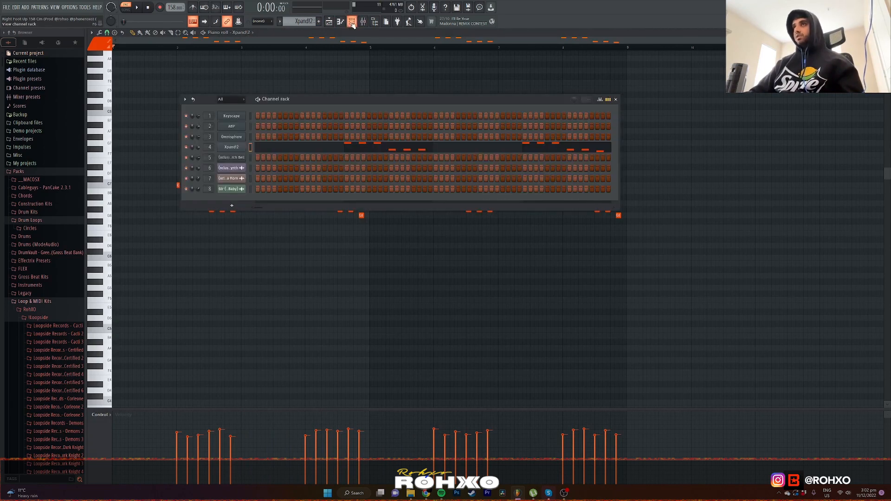
click(231, 147)
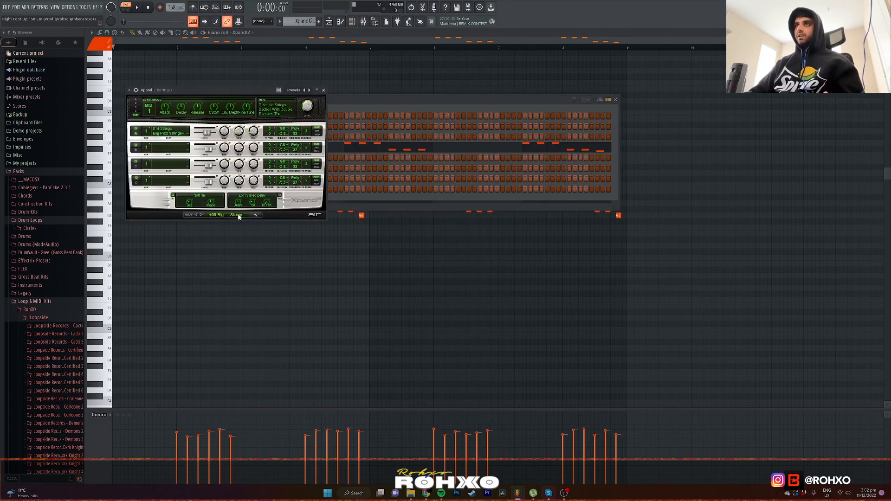
click(236, 214)
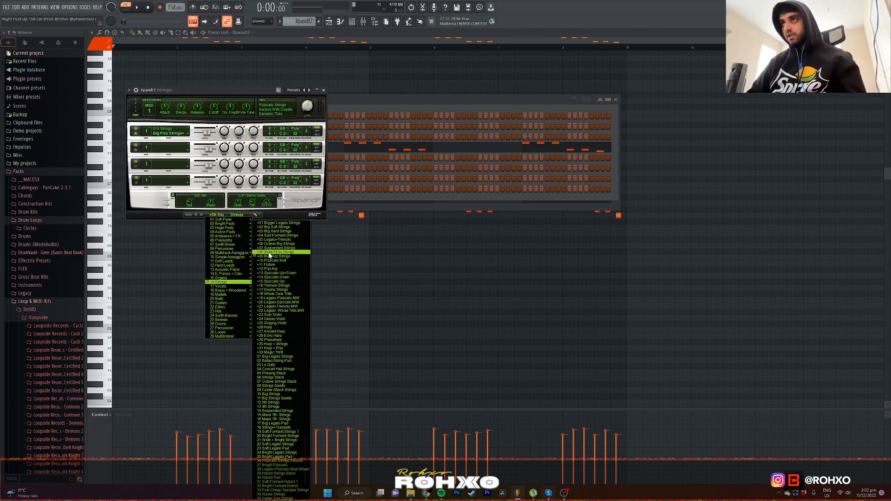
click(323, 90)
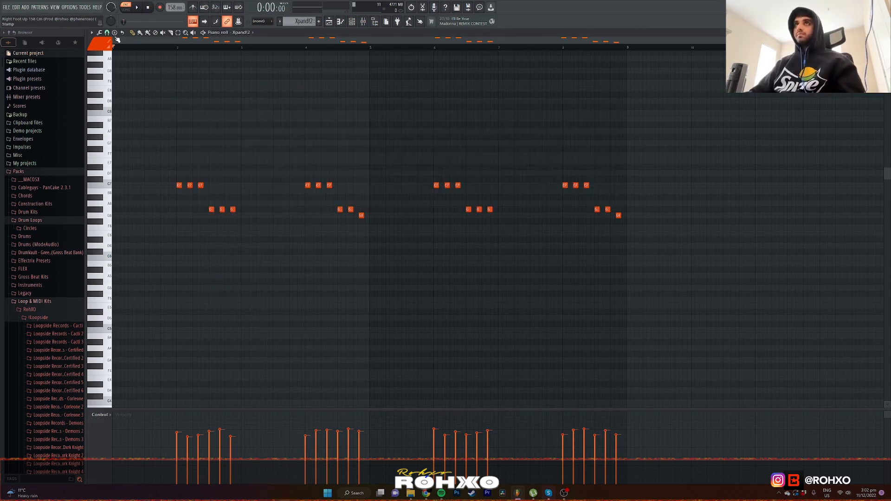
click(108, 32)
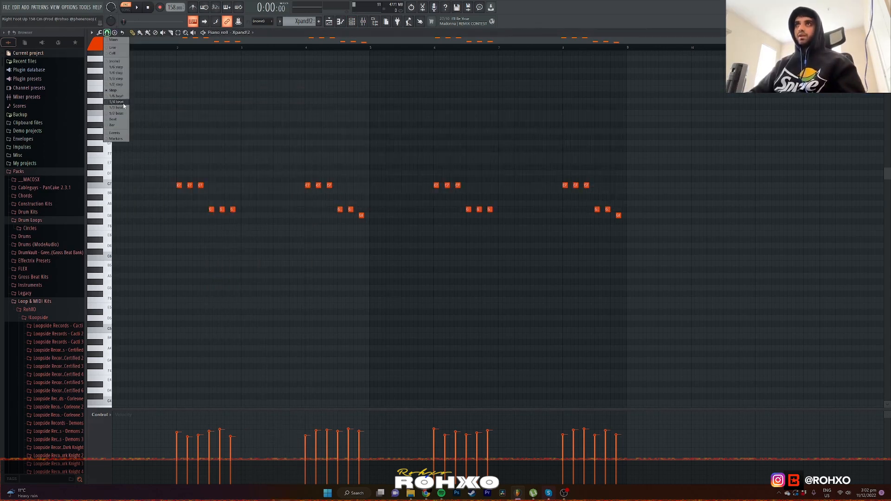
click(116, 101)
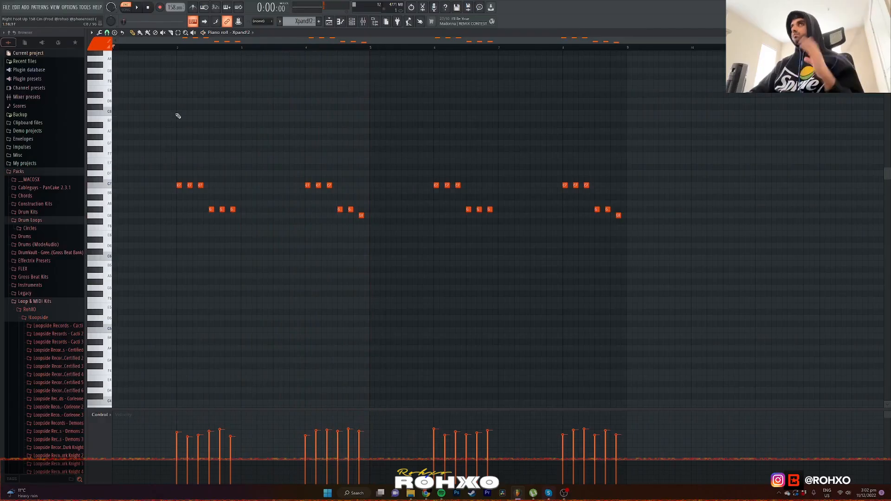
mouse_move(411, 131)
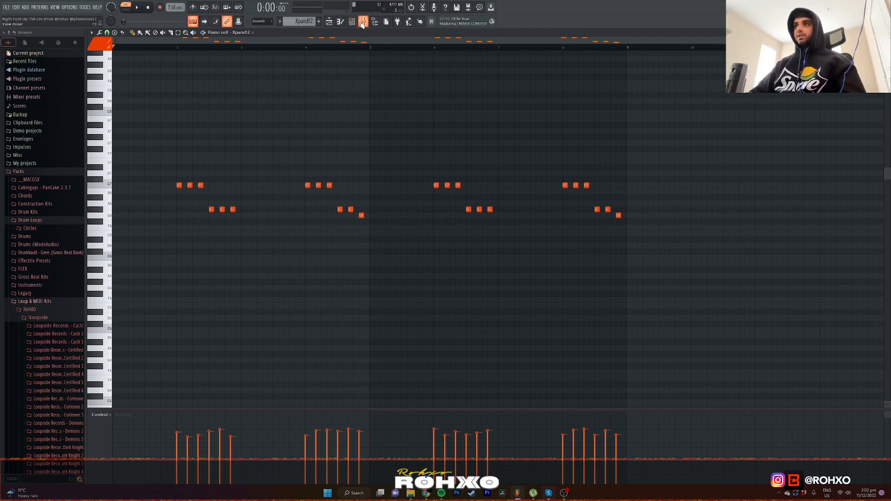
Step: Open the mixer and inspect soothe2 and other effects on the Strings insert
click(361, 22)
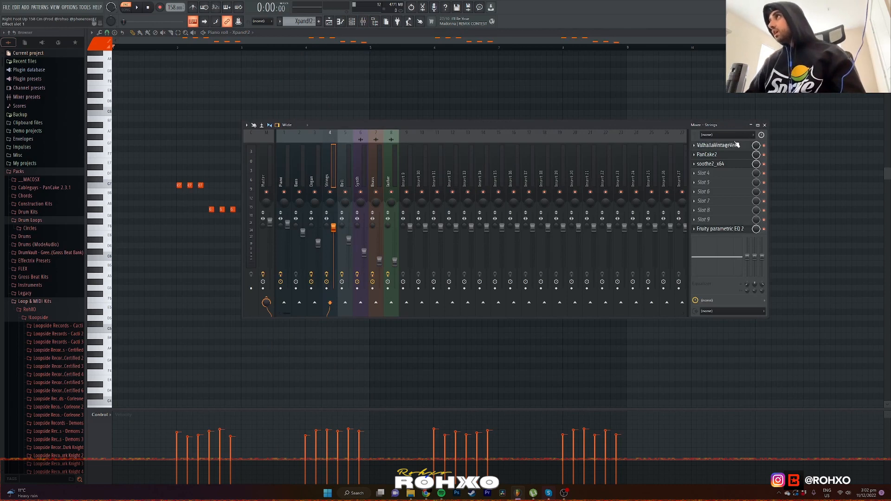
click(708, 155)
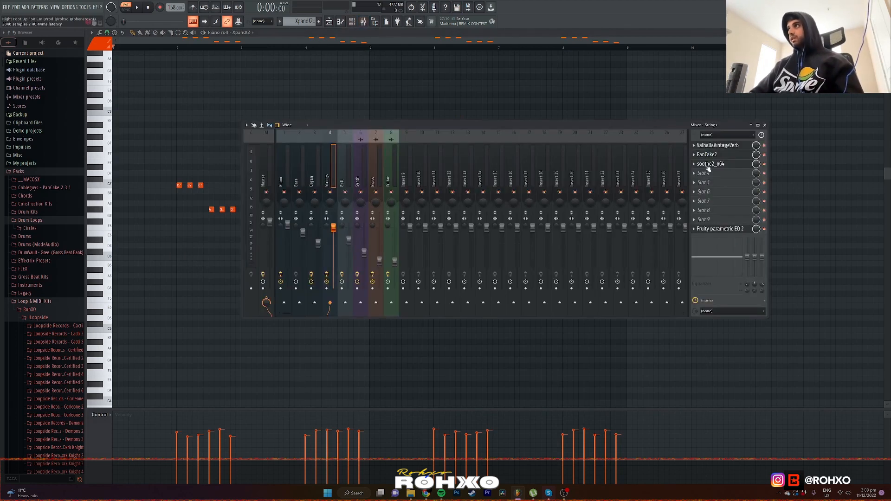
click(709, 163)
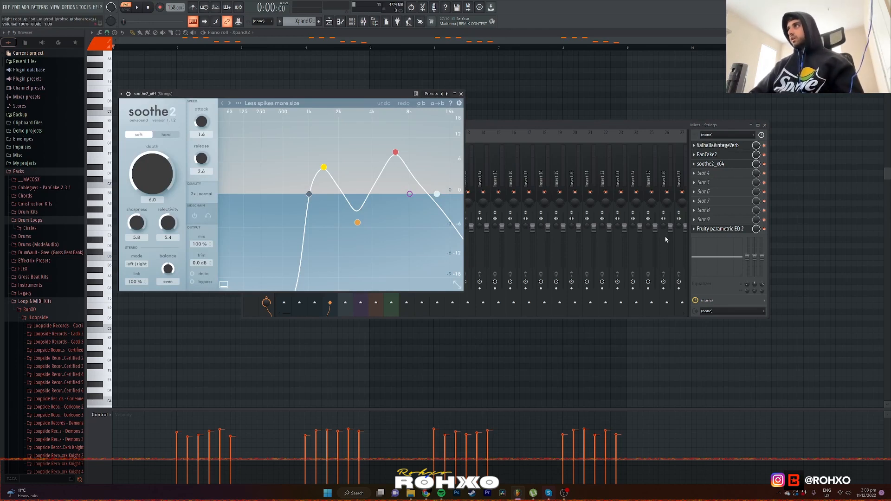
click(720, 229)
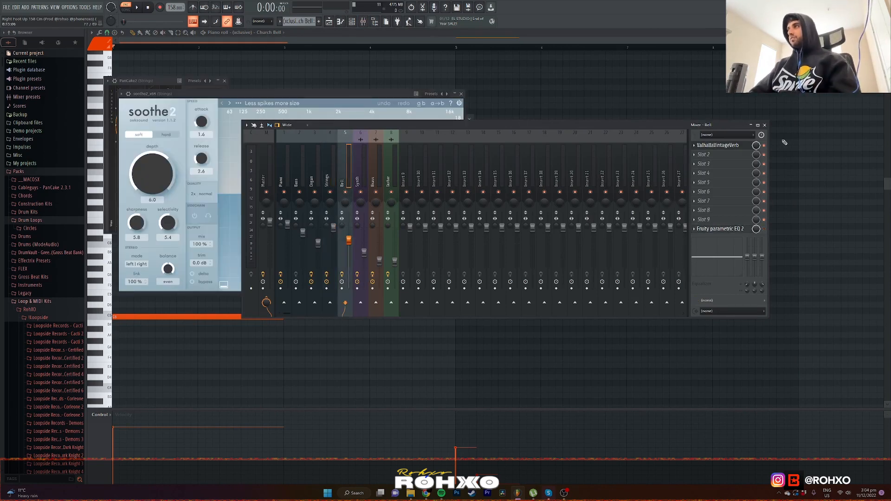
Step: Close the mixer window to reveal the Playlist arrangement
click(717, 145)
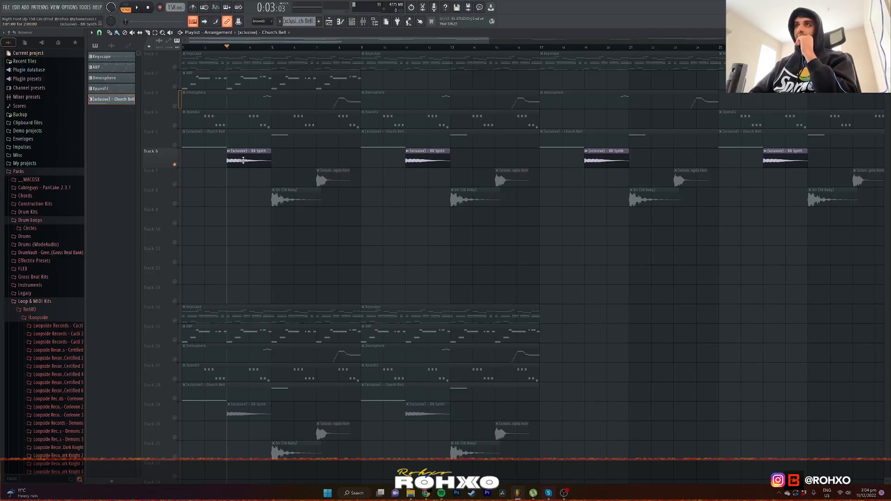
Step: Open the Gangsta Horn sample in Edison and inspect its regions and sample properties
double_click(244, 160)
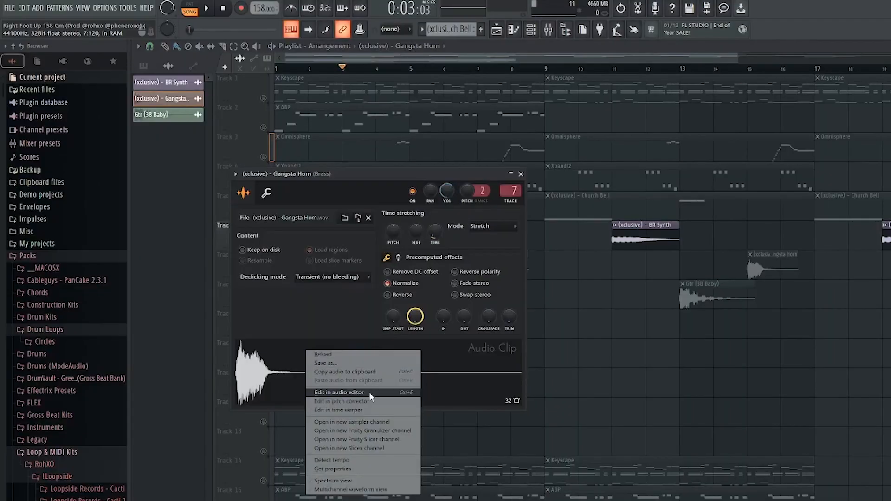
click(338, 392)
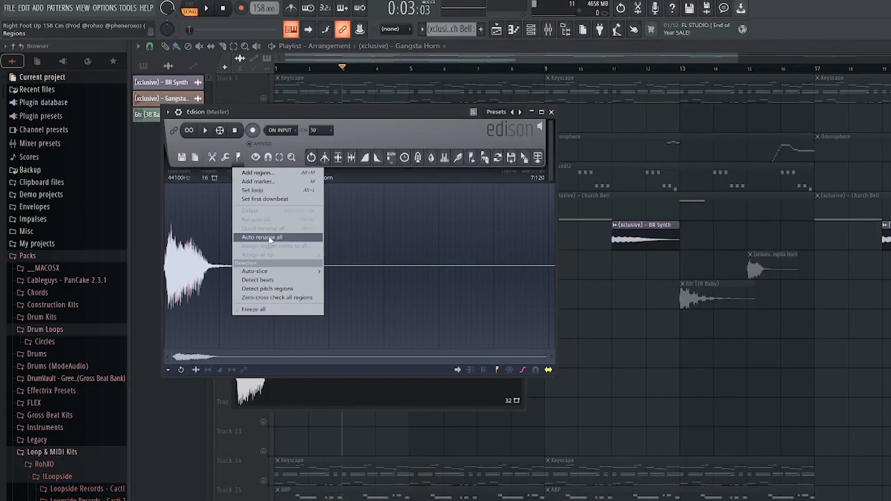
click(258, 280)
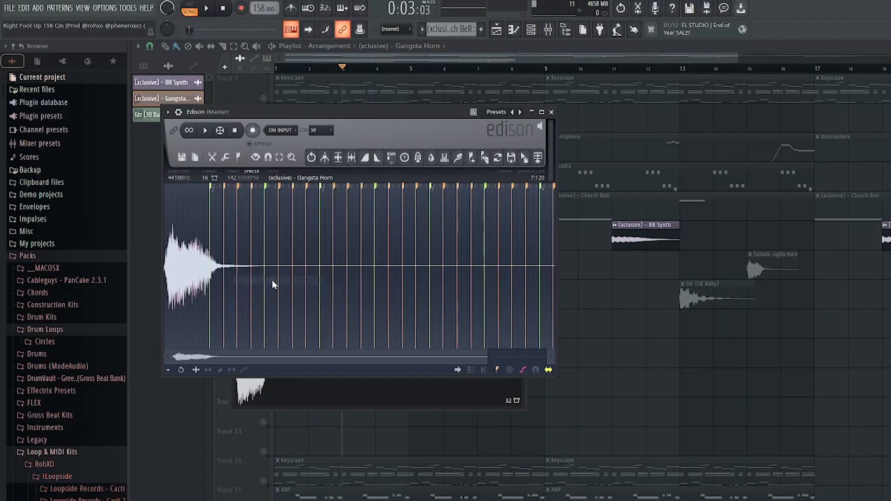
click(537, 158)
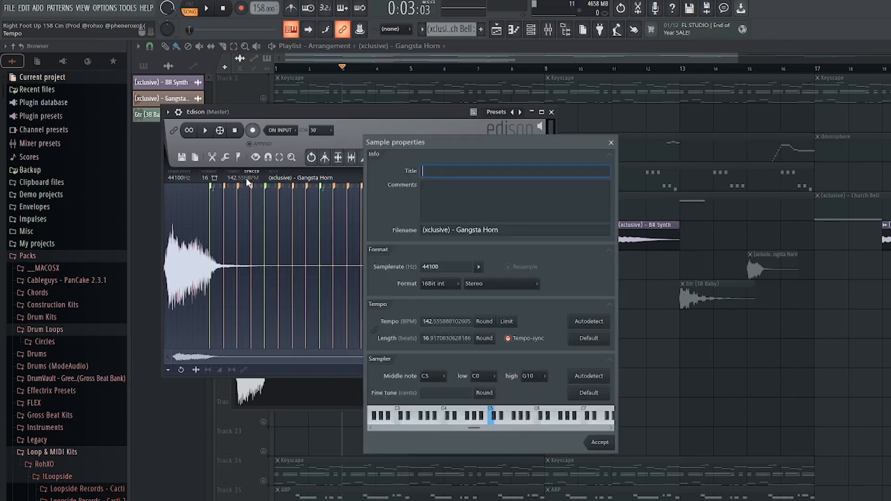
click(446, 321)
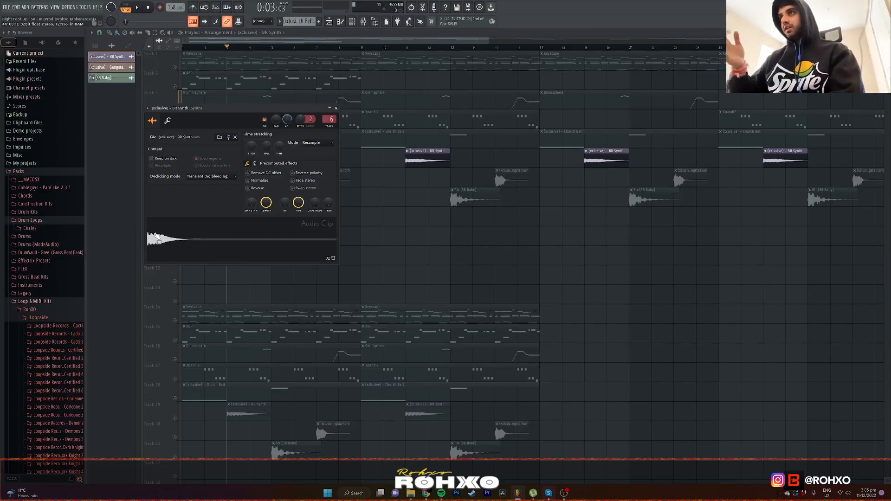
Step: Show the mixer on the Synth track with its VintageVerb and Parametric EQ 2
click(363, 22)
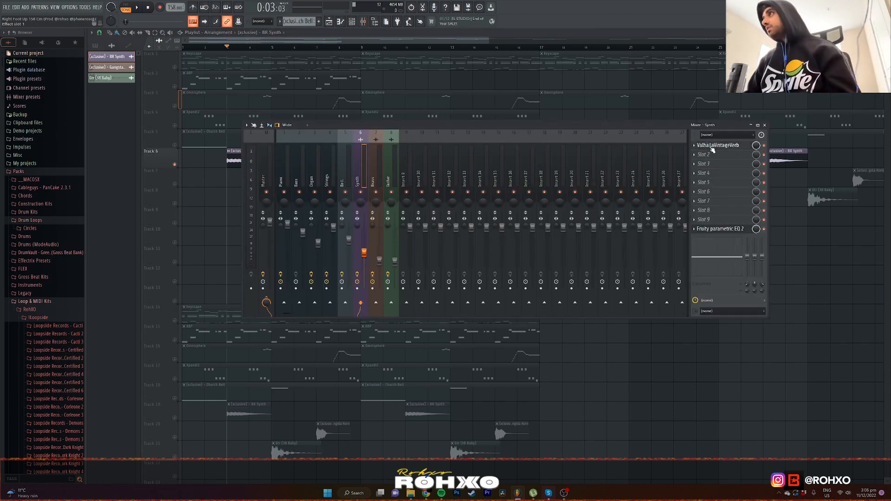
click(718, 145)
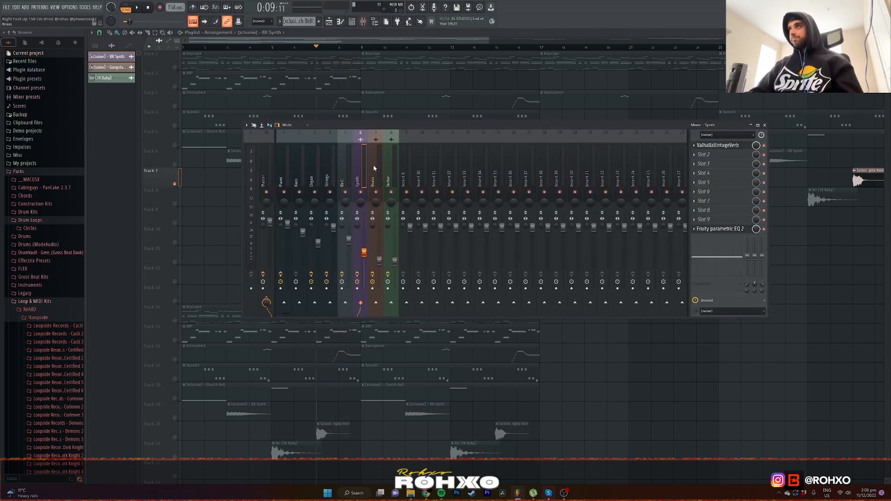
Step: Inspect the Brass track's VintageVerb and Fruity Delay 2, then open Guitar's Concert Hall VintageVerb
click(717, 146)
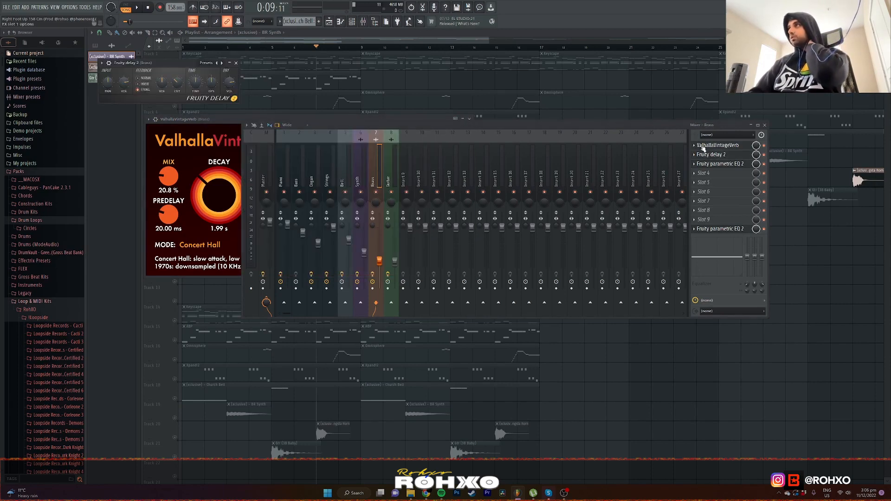
click(719, 164)
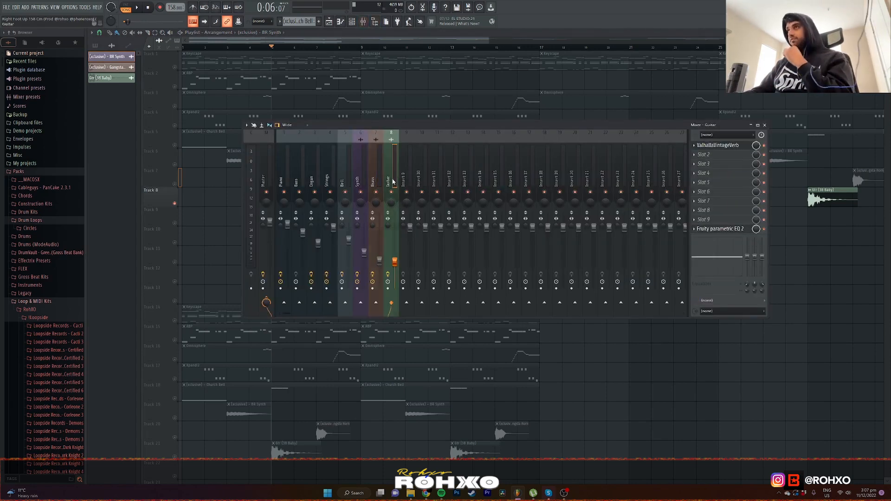
click(717, 145)
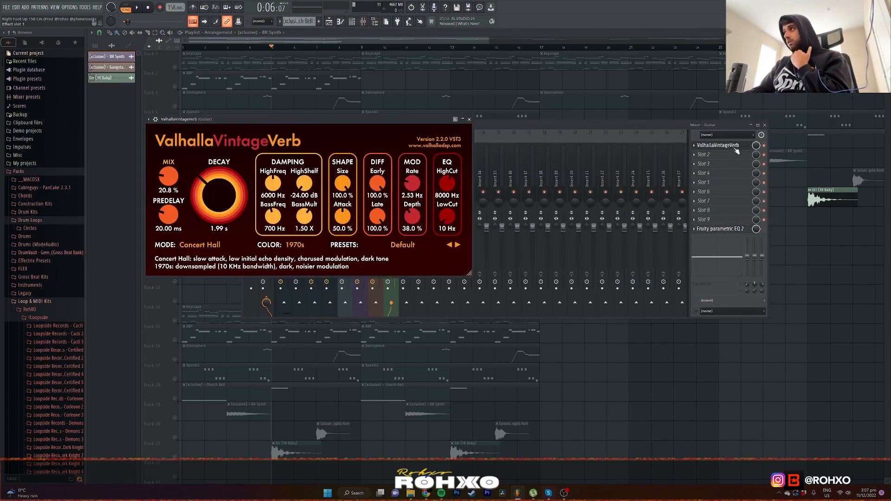